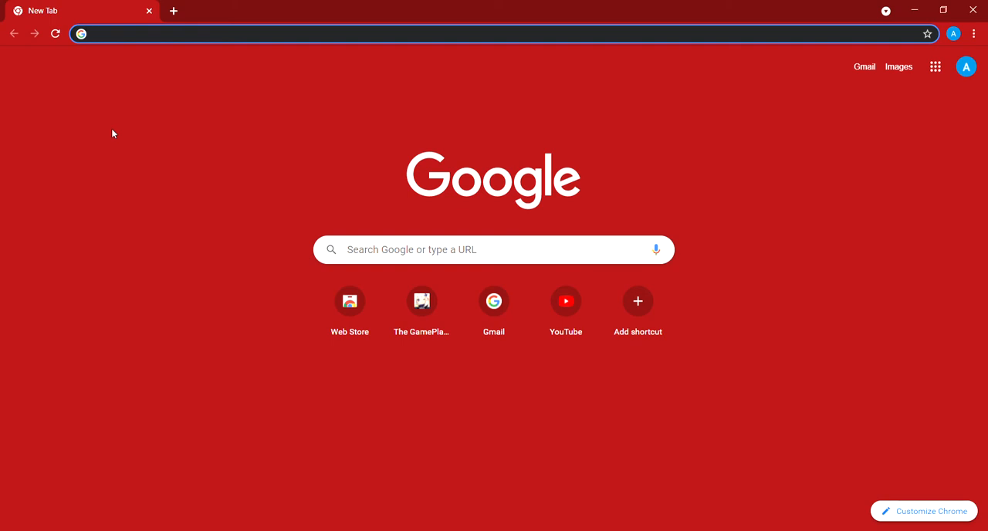
mouse_move(958, 92)
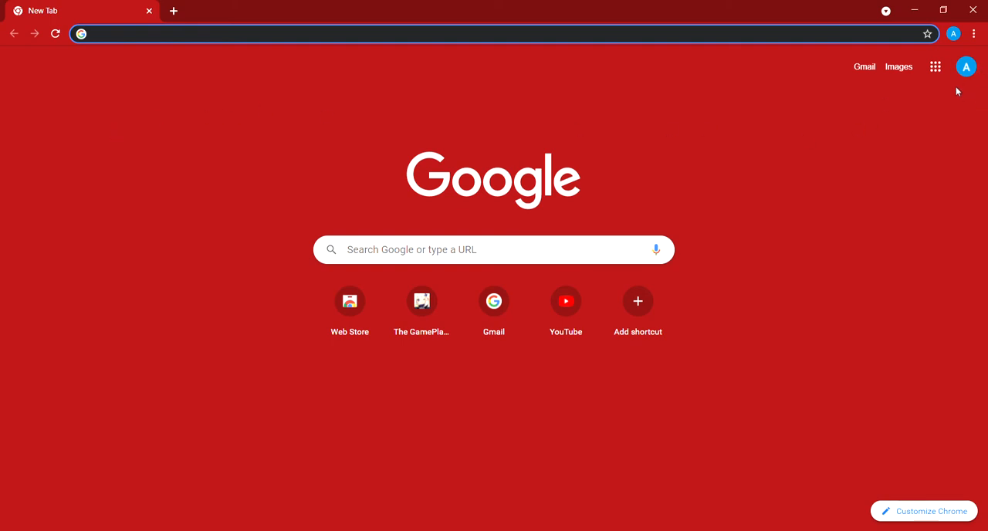
mouse_move(562, 185)
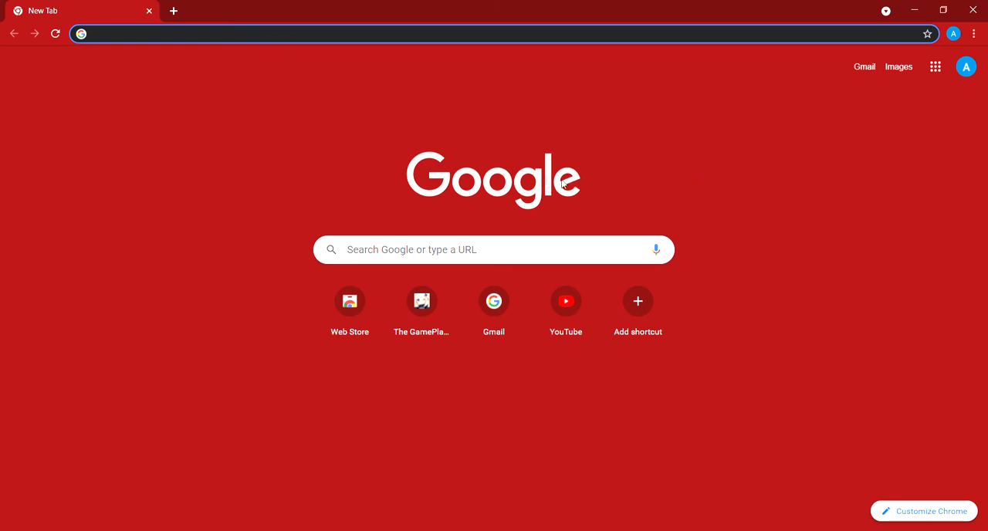
Step: Remove gmail and roblox studio from the New Tab recent searches, leaving calculator
left_click(494, 251)
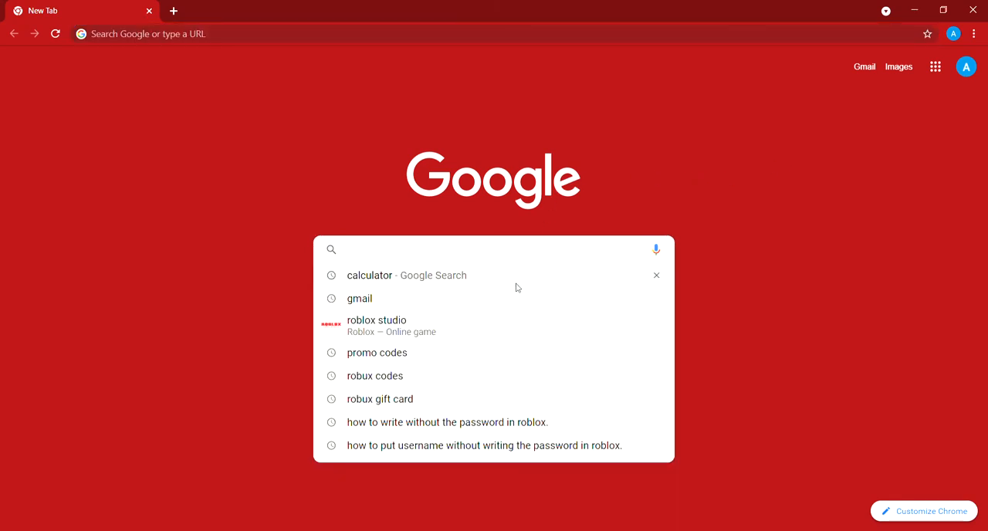
mouse_move(658, 300)
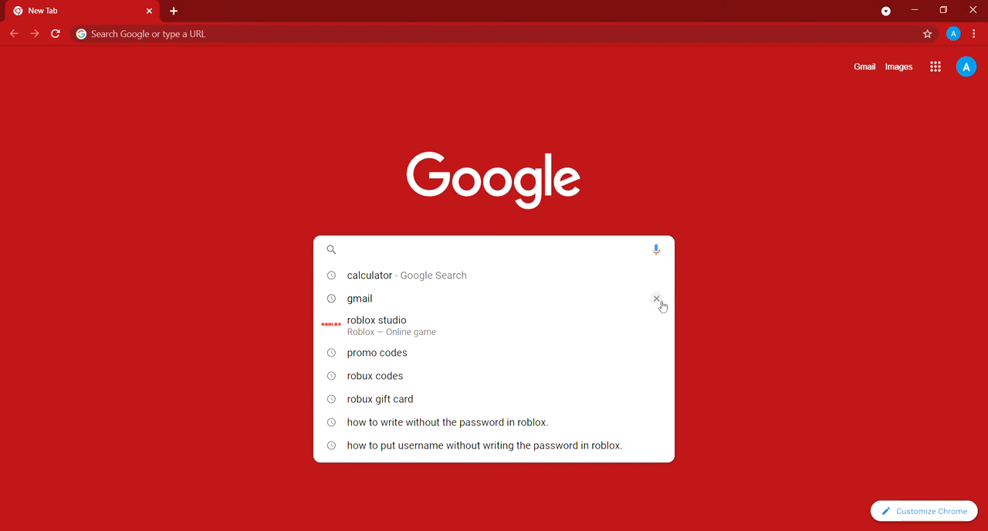
left_click(657, 300)
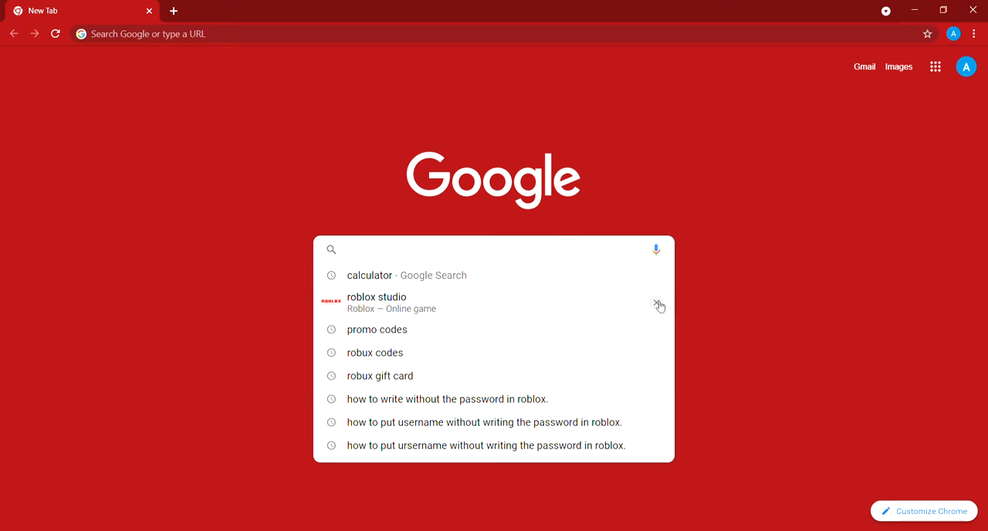
left_click(657, 303)
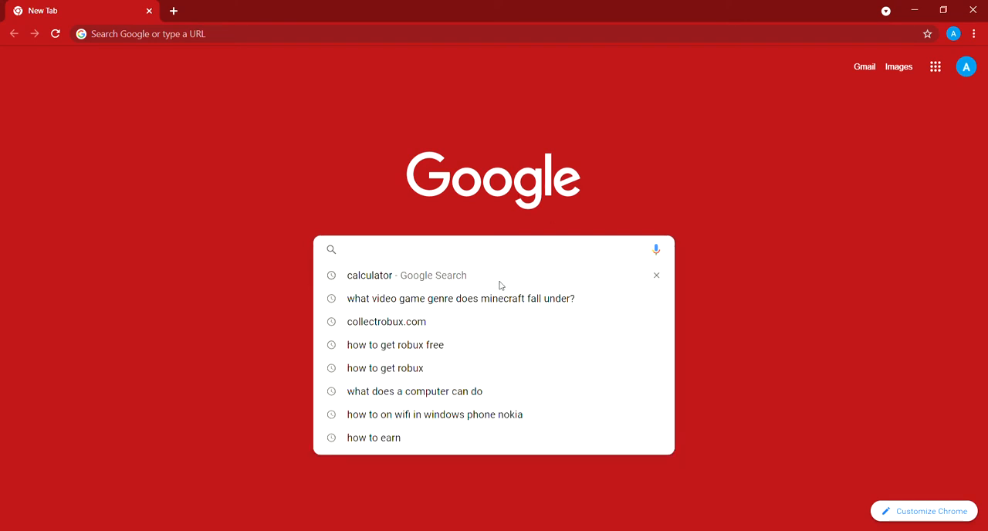
mouse_move(451, 340)
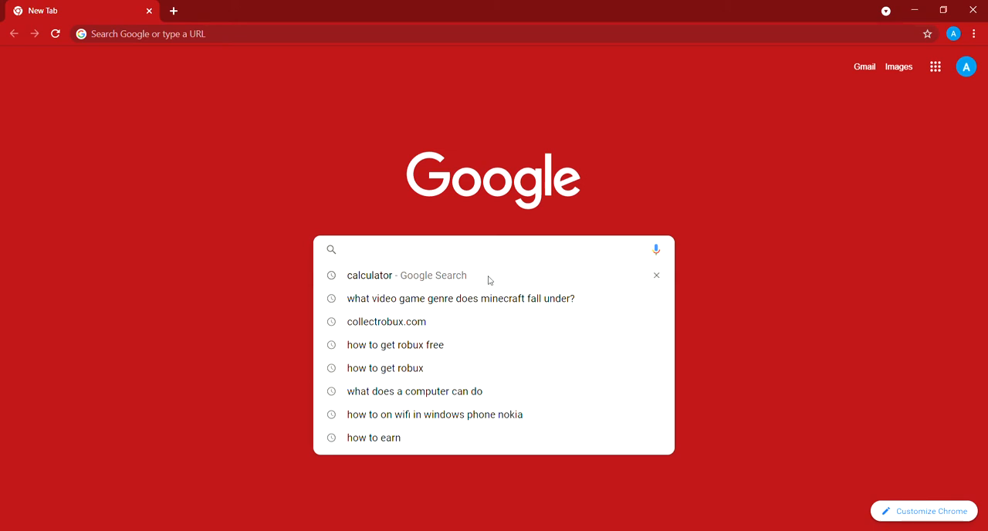
Step: Bring up the calculator widget and compute 33 × 33 = 1089
left_click(370, 275)
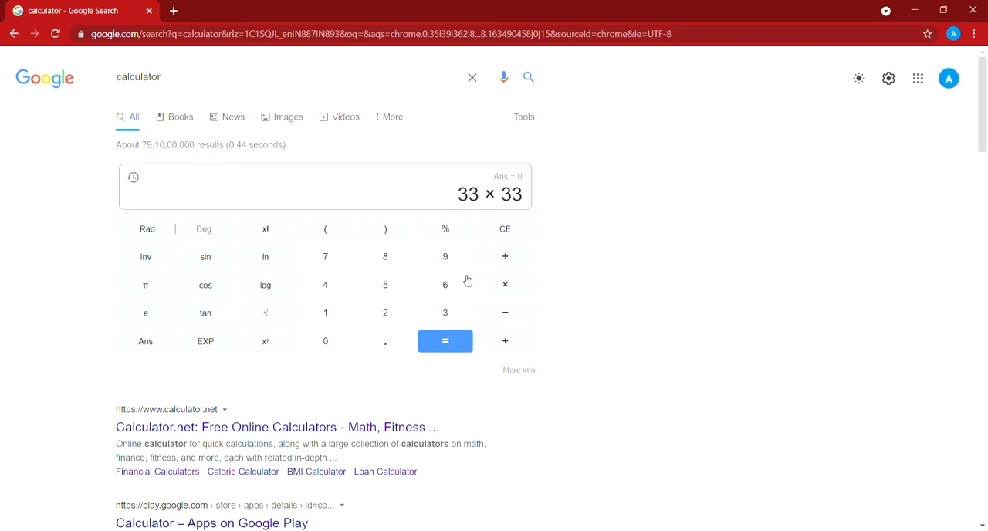
left_click(444, 340)
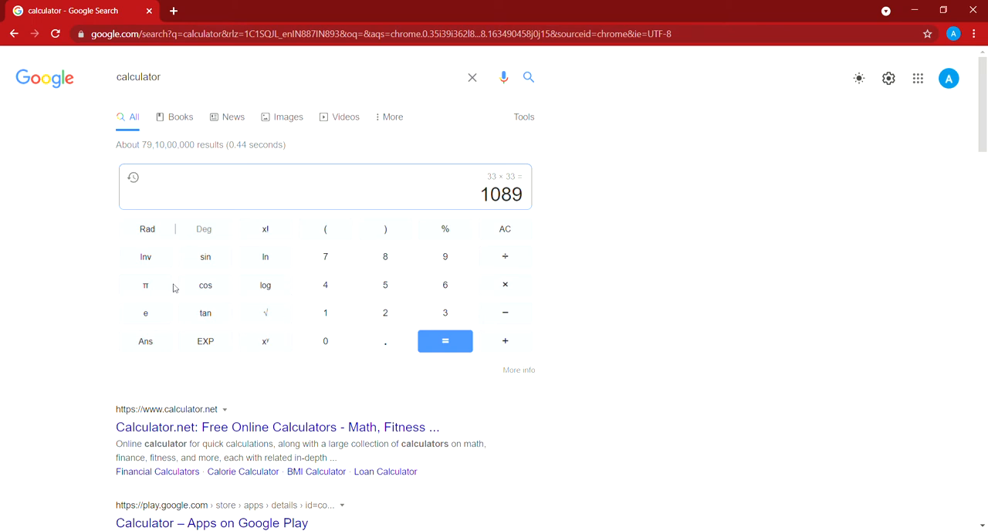
mouse_move(133, 337)
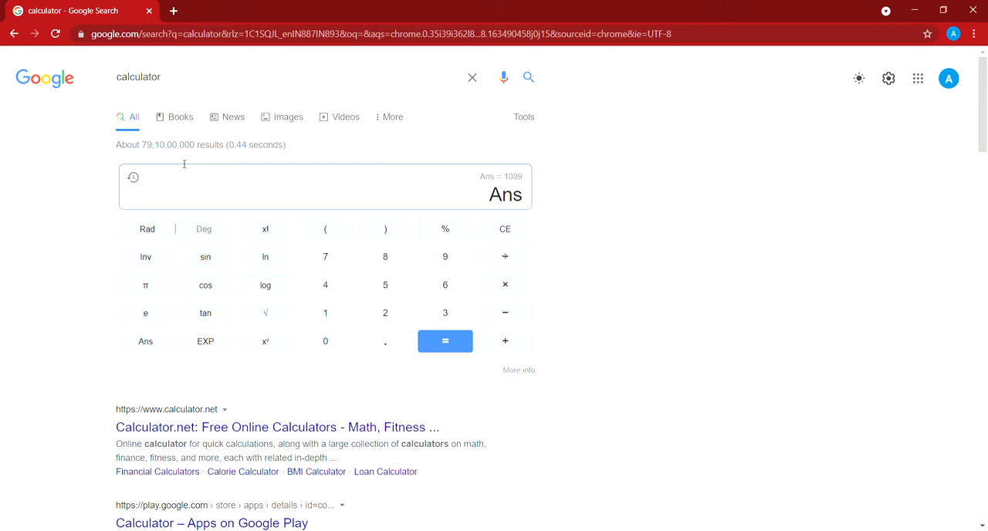
Step: Clear the display to 0 and enter the digit 3
left_click(505, 228)
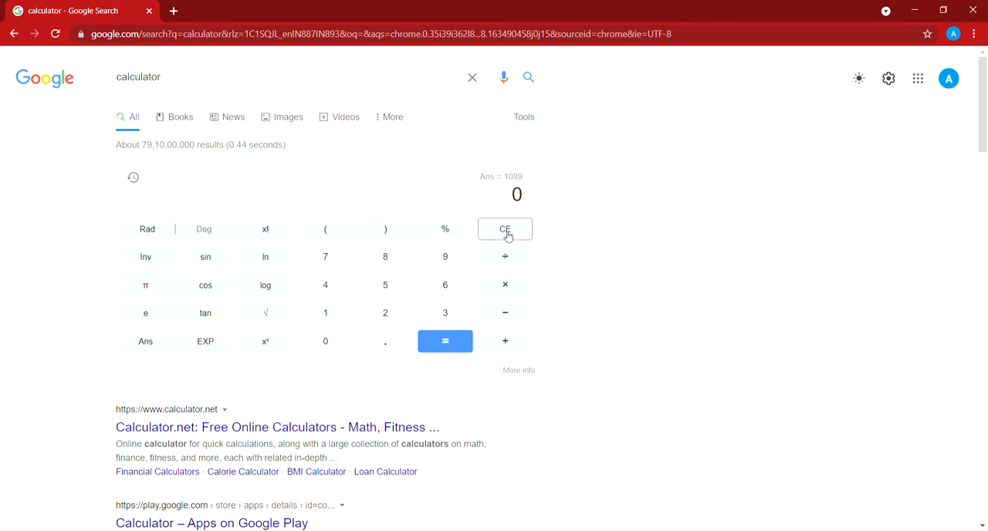
mouse_move(686, 282)
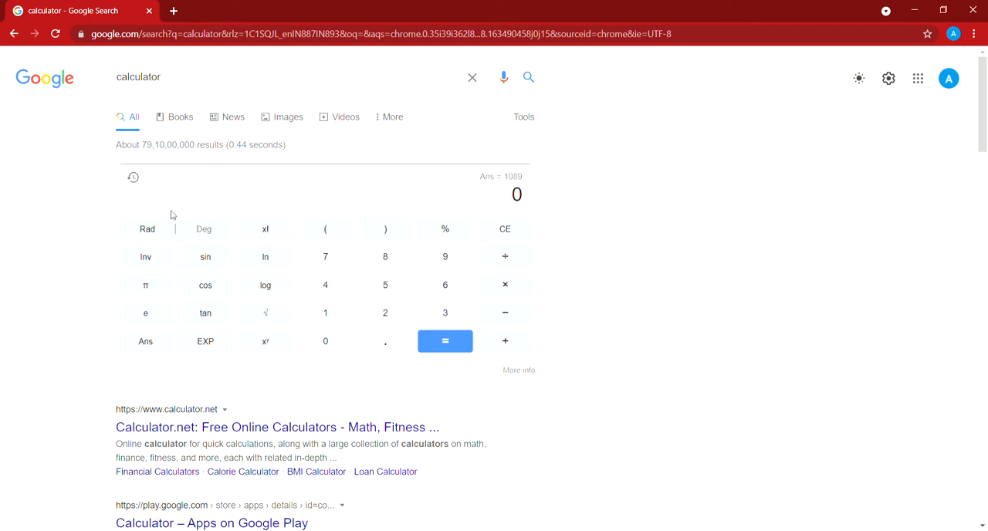
mouse_move(460, 312)
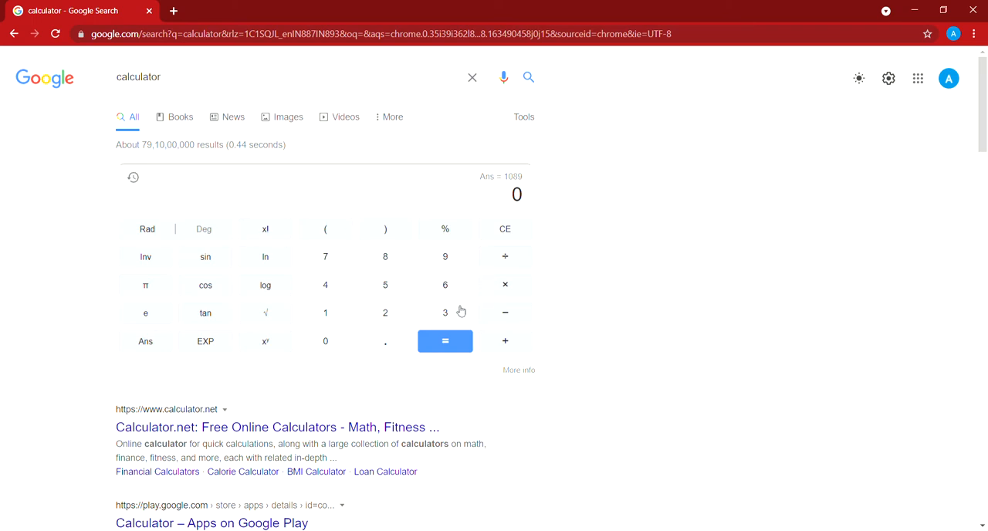
left_click(445, 313)
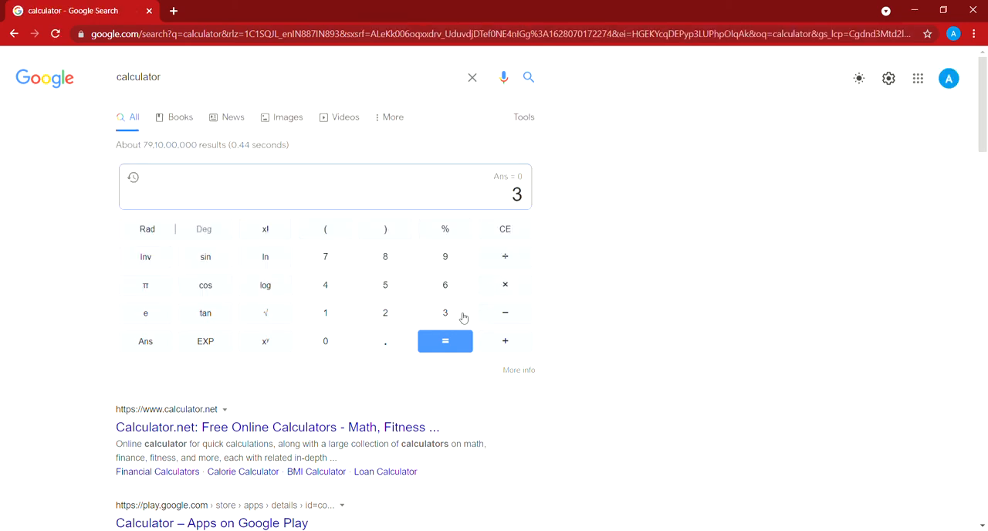
Step: Extend the entry to 33 × 33 − 33 ÷ 33 ÷ 0 without evaluating
left_click(445, 313)
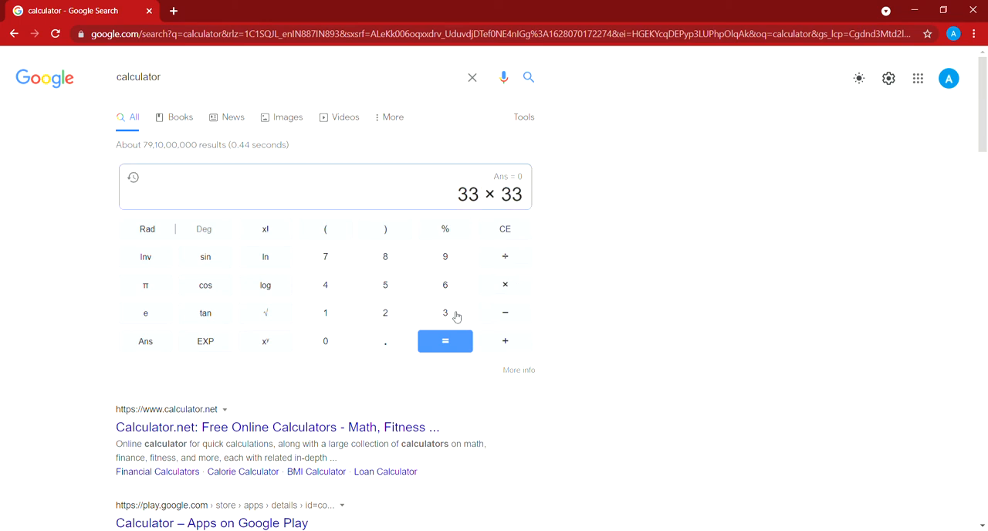
left_click(505, 314)
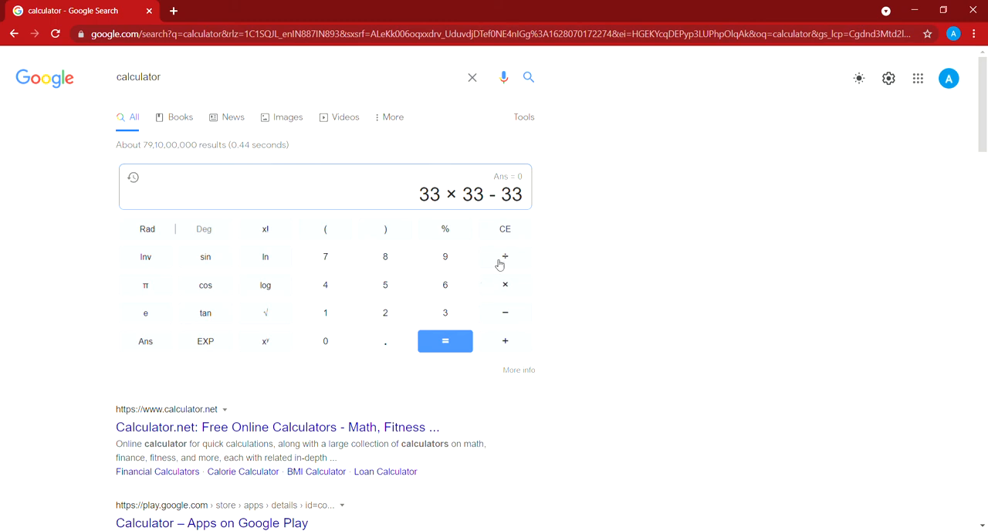
mouse_move(505, 256)
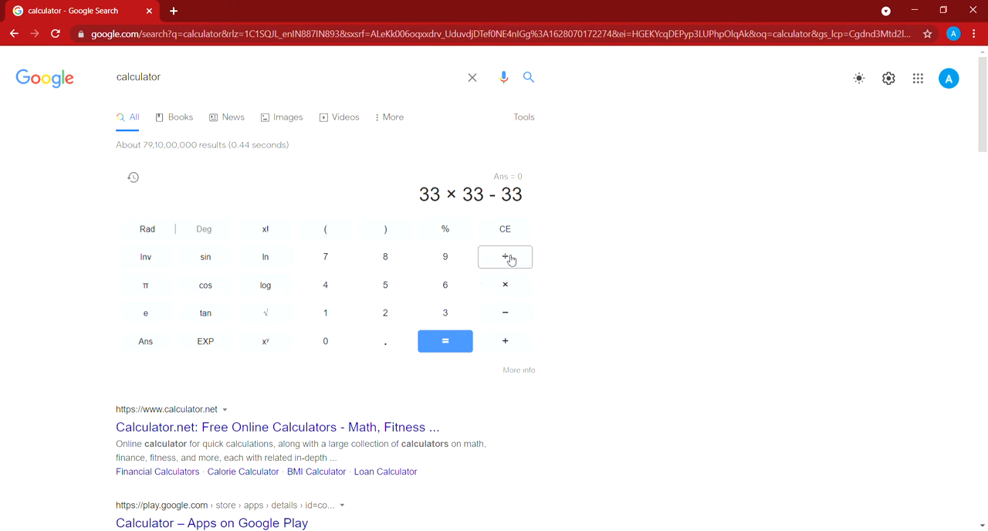
left_click(505, 256)
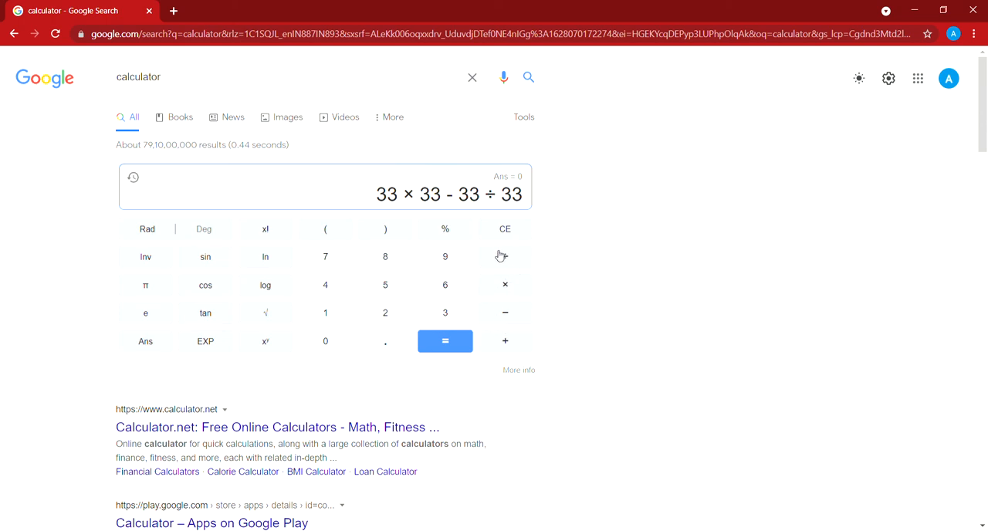
left_click(506, 257)
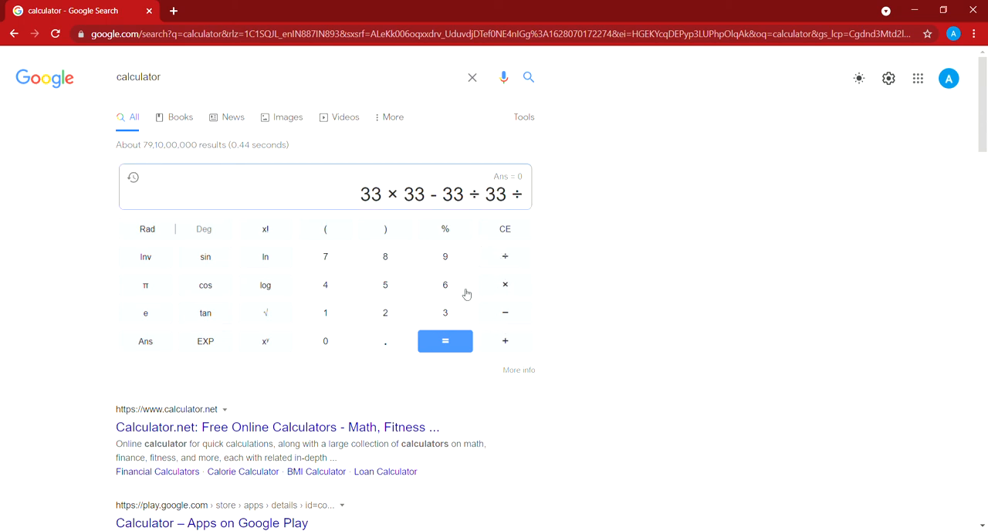
left_click(325, 342)
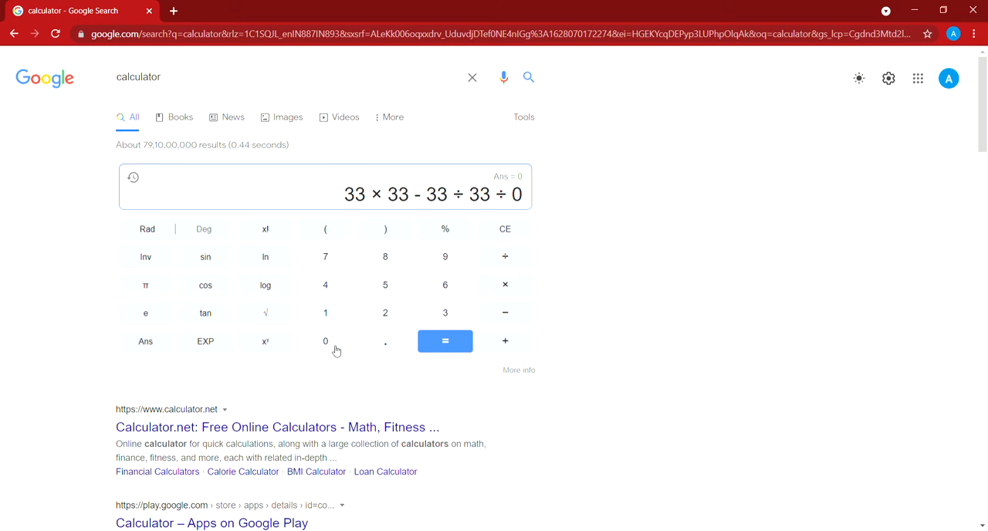
mouse_move(195, 517)
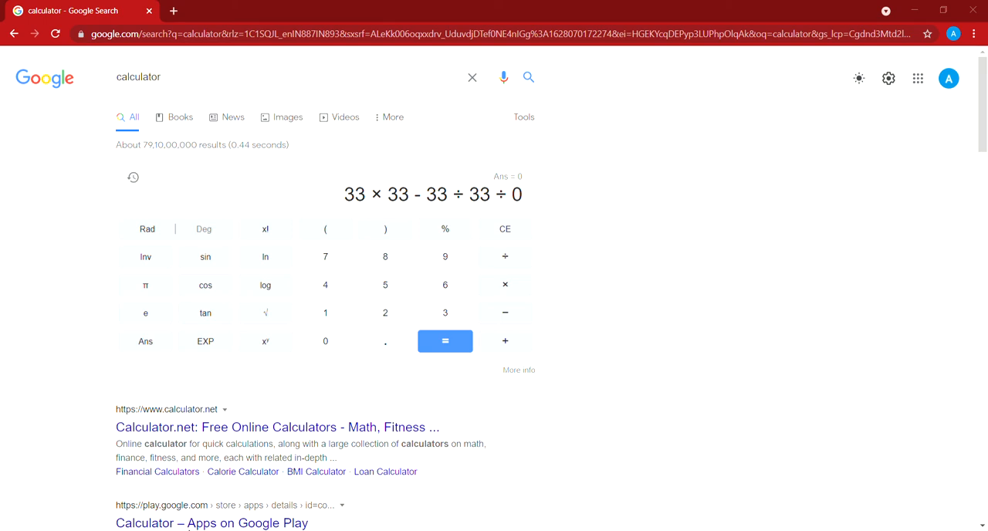
mouse_move(11, 428)
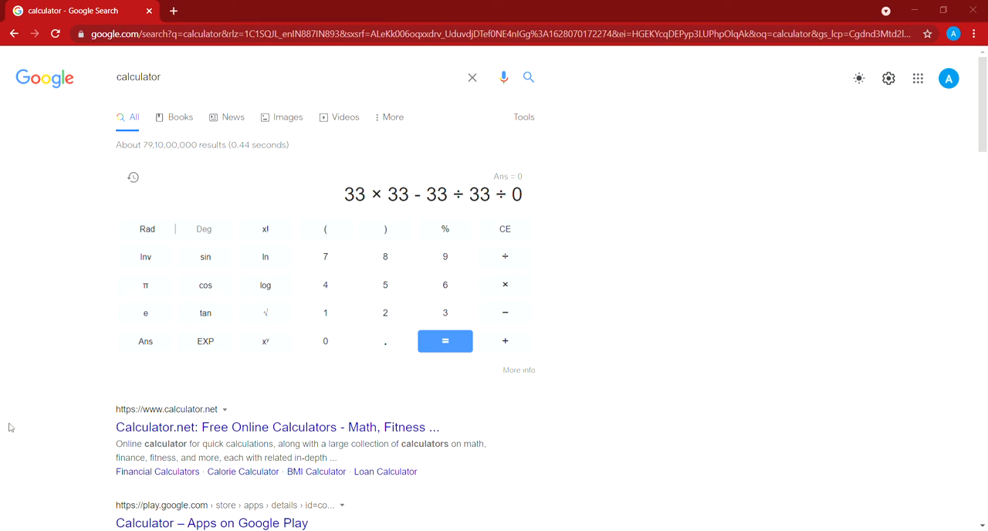
mouse_move(89, 179)
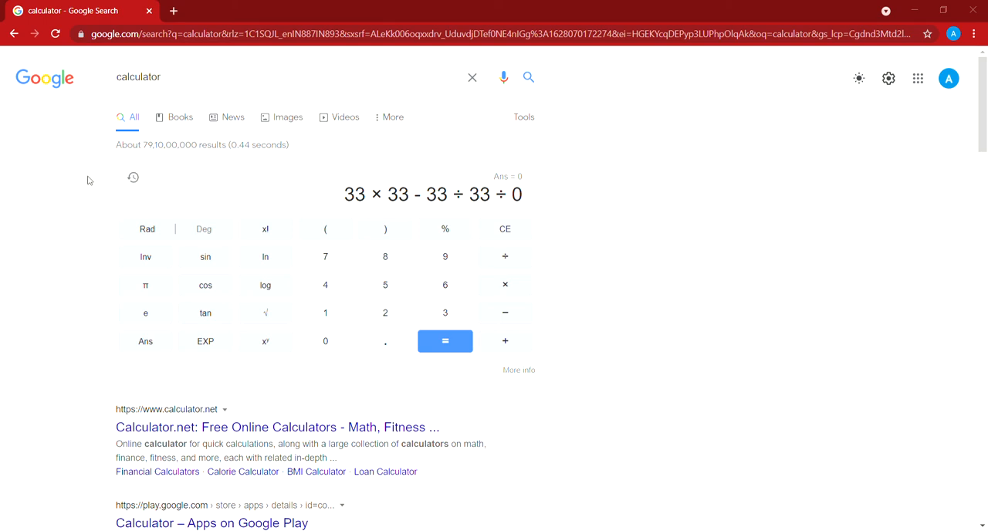
mouse_move(765, 380)
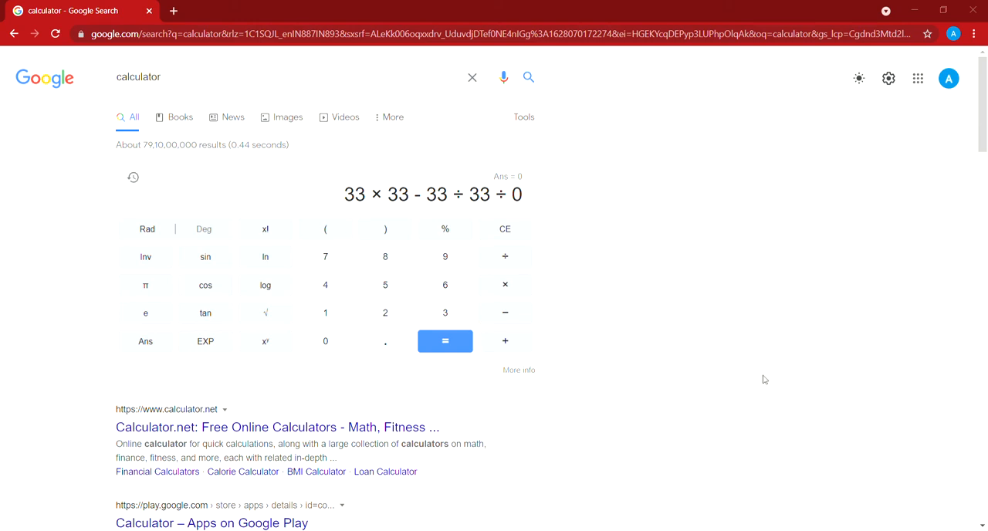
mouse_move(679, 340)
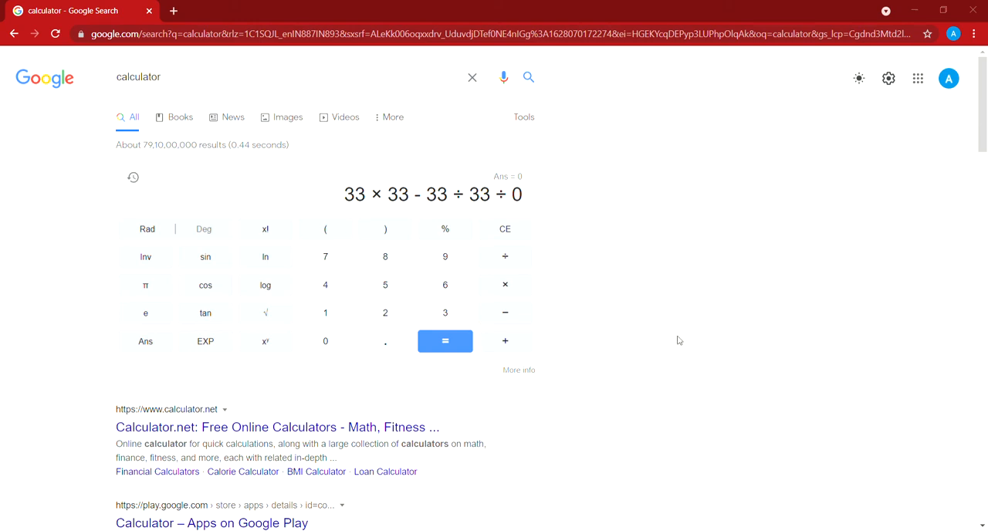
mouse_move(624, 420)
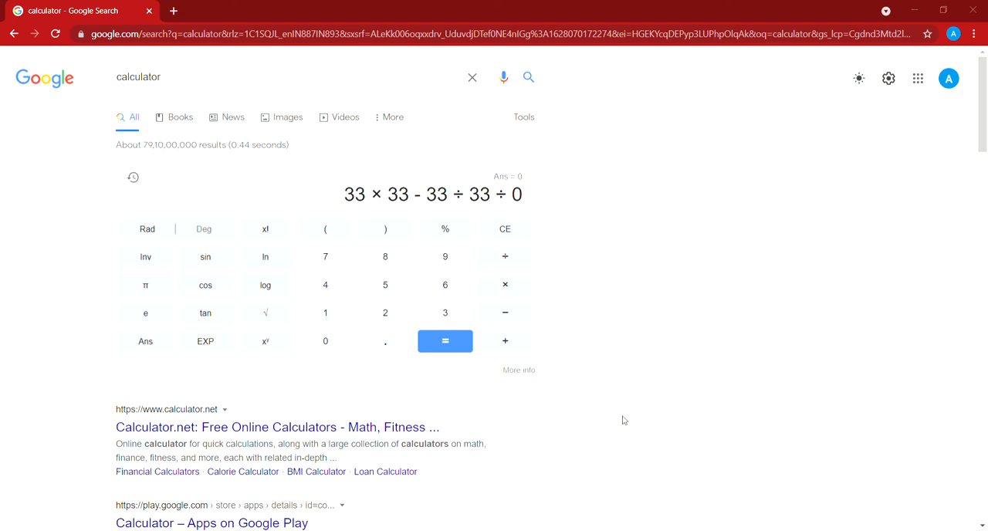
mouse_move(517, 441)
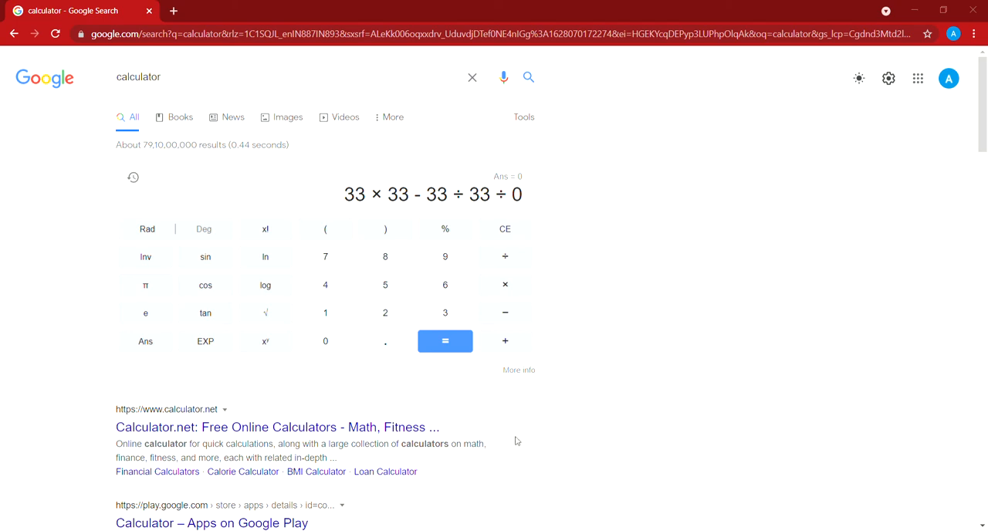
mouse_move(541, 416)
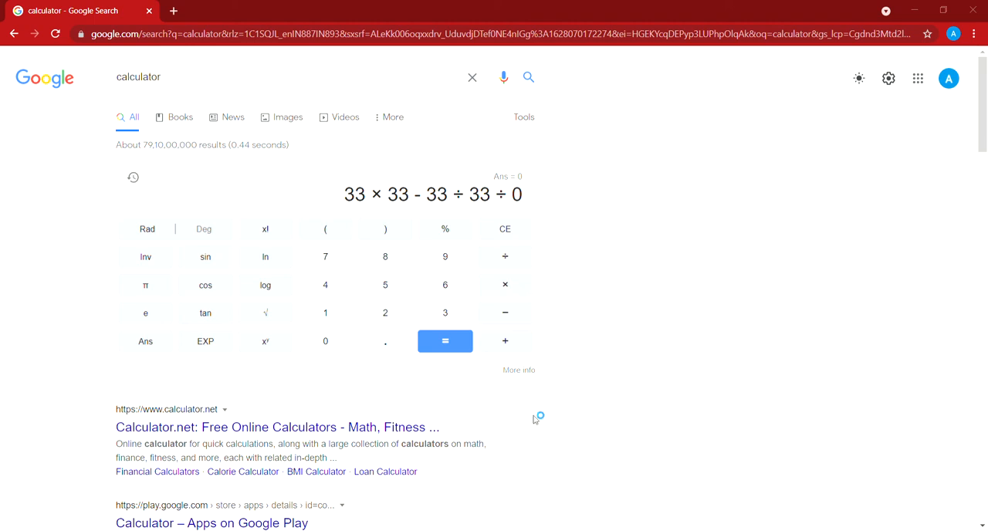
mouse_move(537, 435)
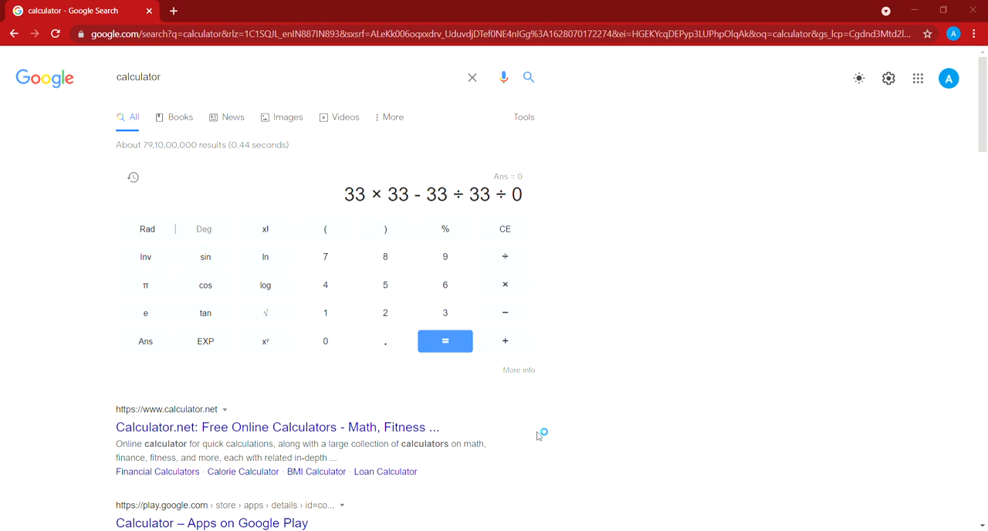
mouse_move(352, 447)
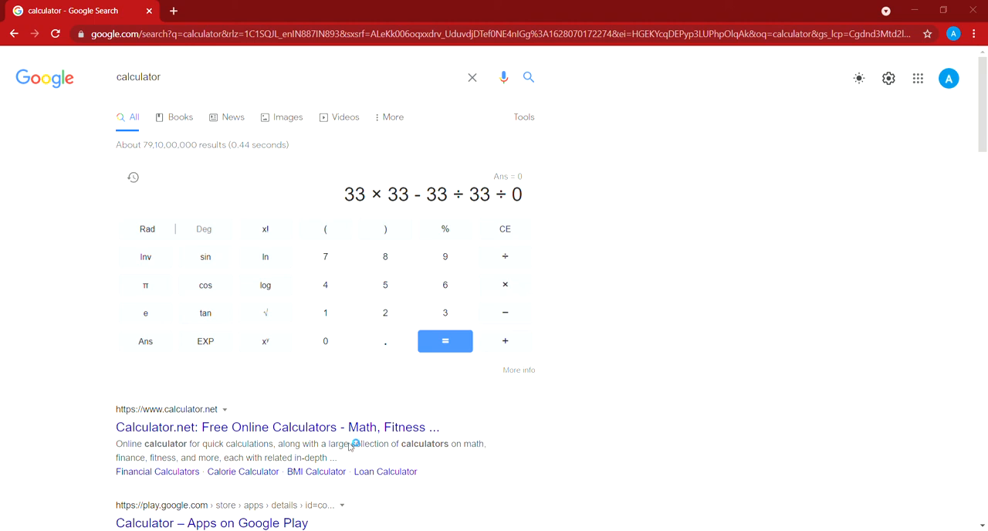
mouse_move(684, 498)
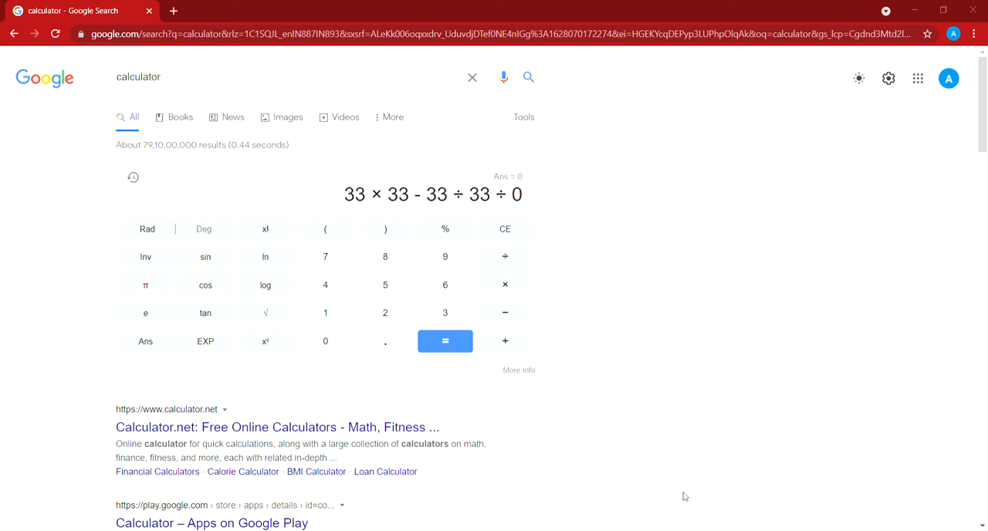
mouse_move(661, 127)
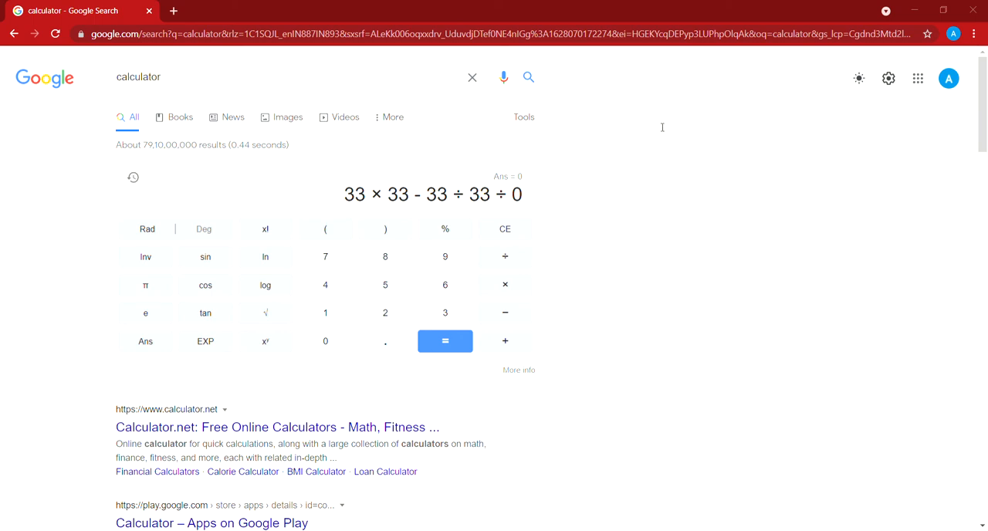
mouse_move(541, 174)
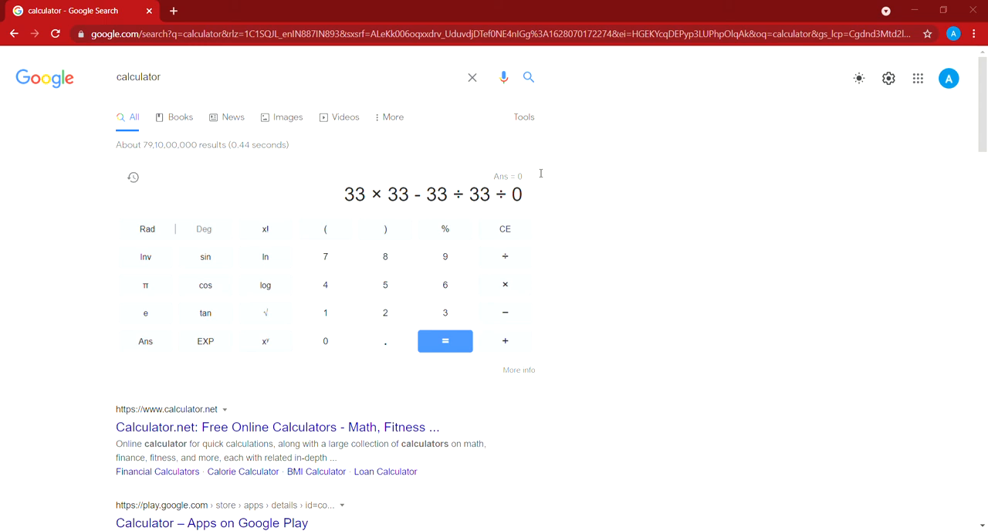
mouse_move(862, 16)
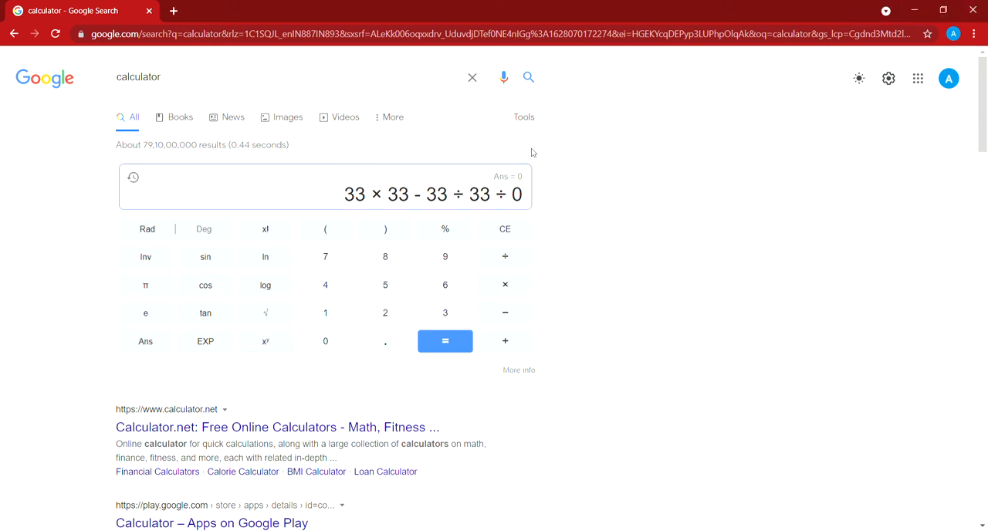
mouse_move(541, 304)
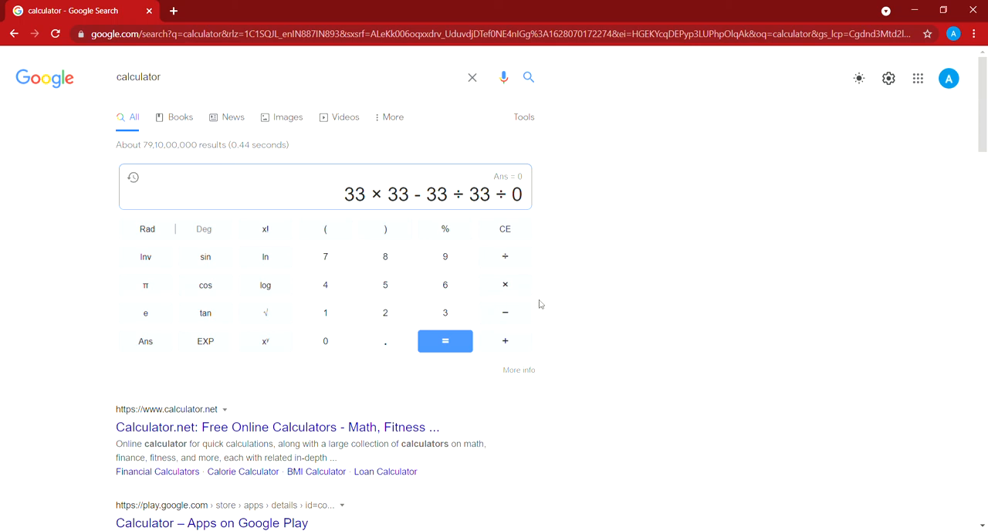
Step: Evaluate the expression so the display reads -Infinity
left_click(445, 340)
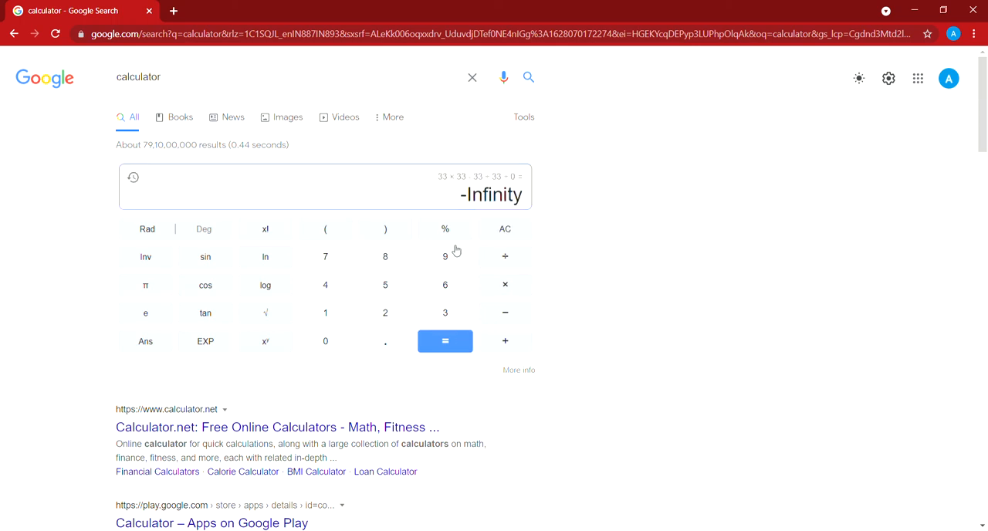
double_click(491, 194)
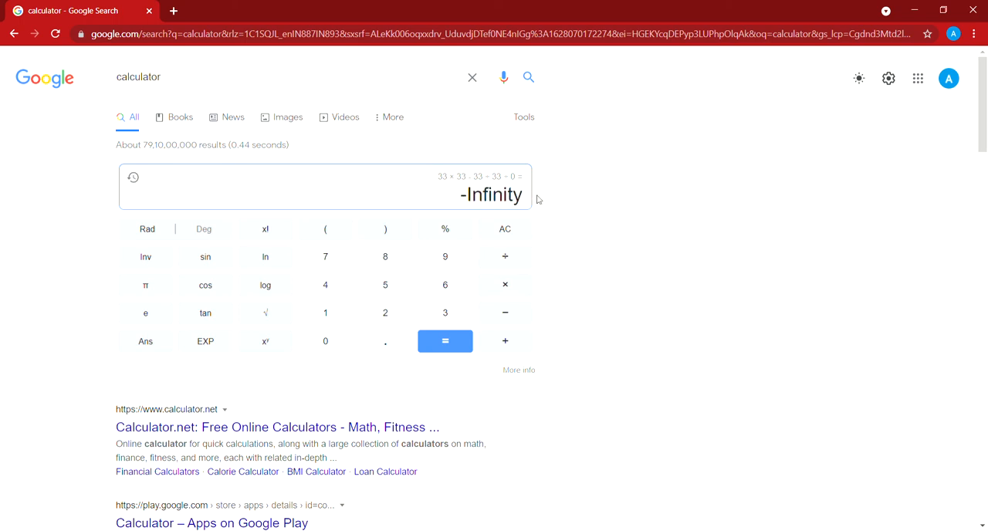
mouse_move(541, 201)
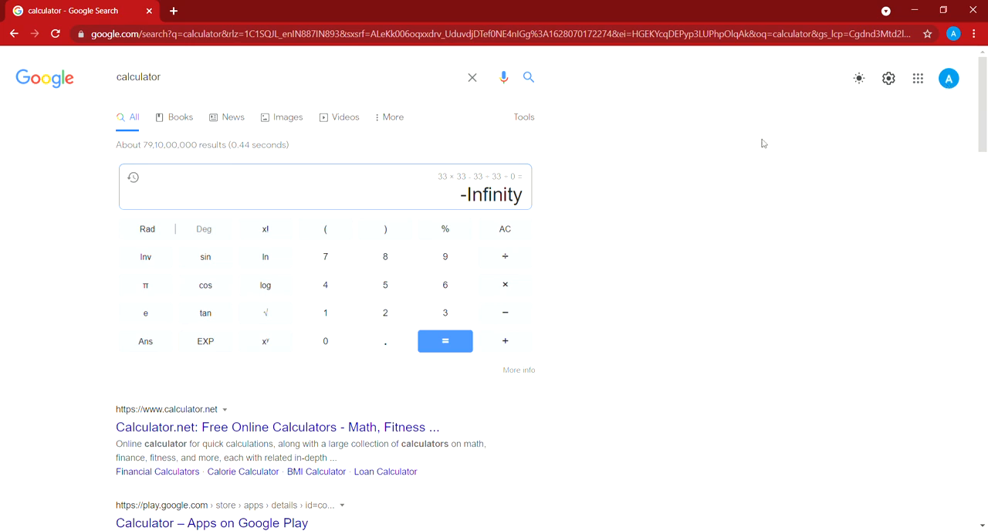
mouse_move(962, 83)
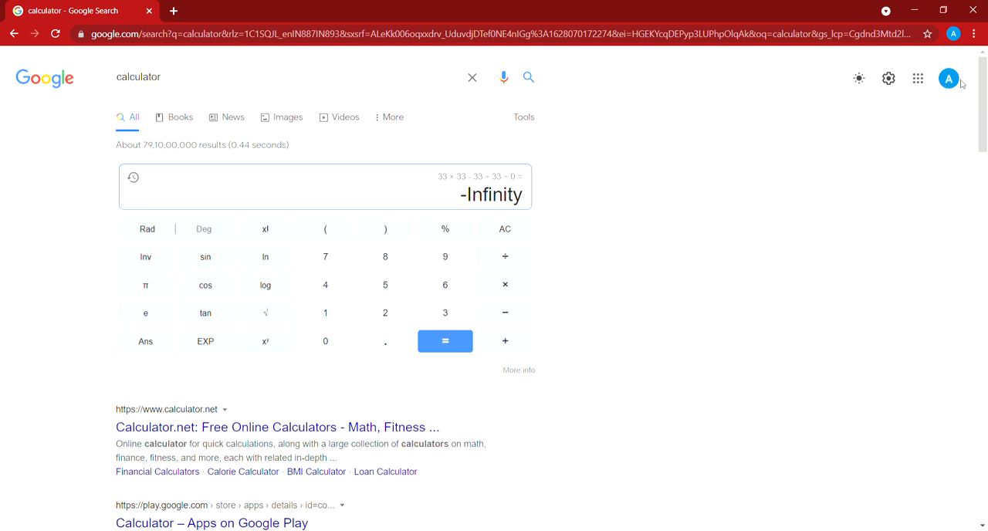
mouse_move(949, 98)
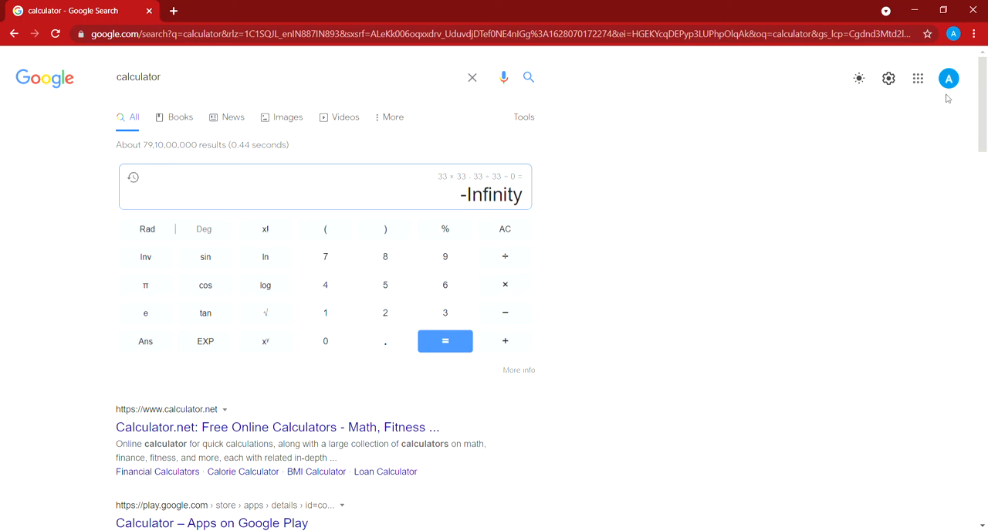